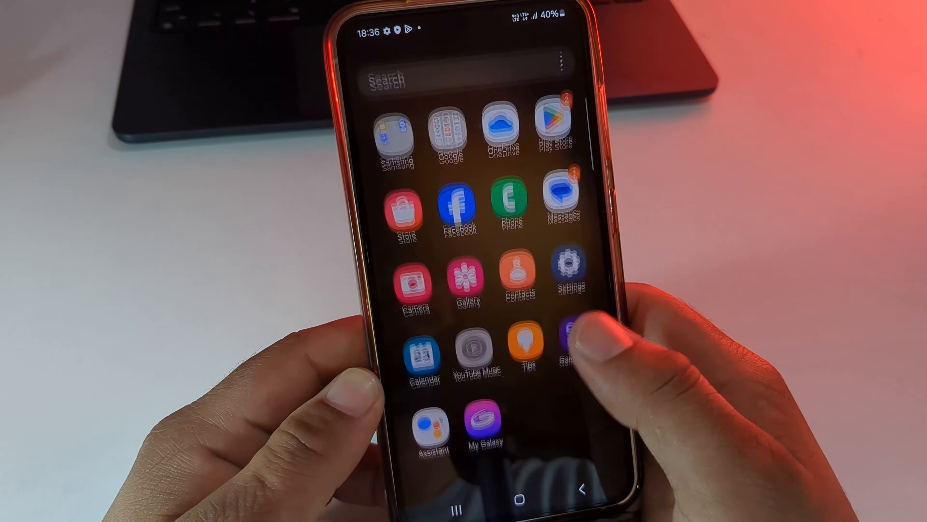
- Show the About phone page with the Galaxy S23 device details
left_click(576, 278)
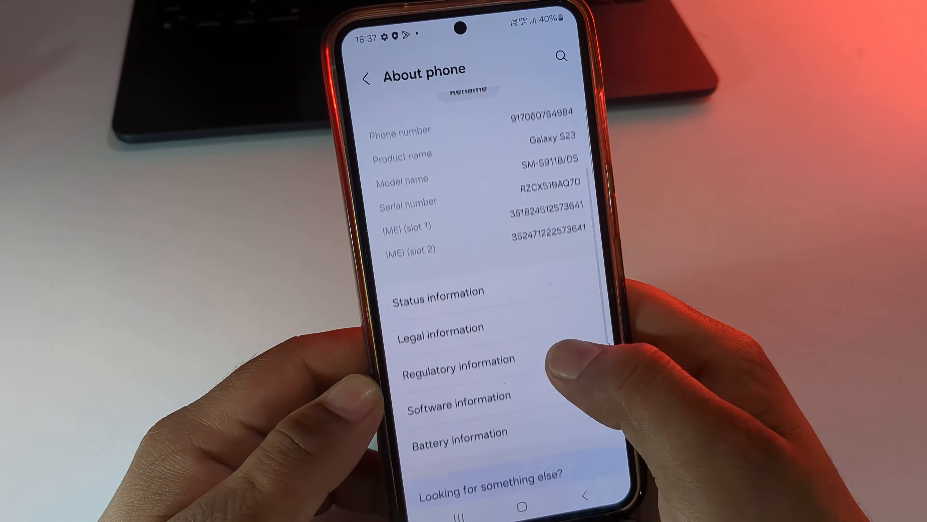
- Show Developer options with OEM unlocking reporting the bootloader already unlocked
left_click(458, 395)
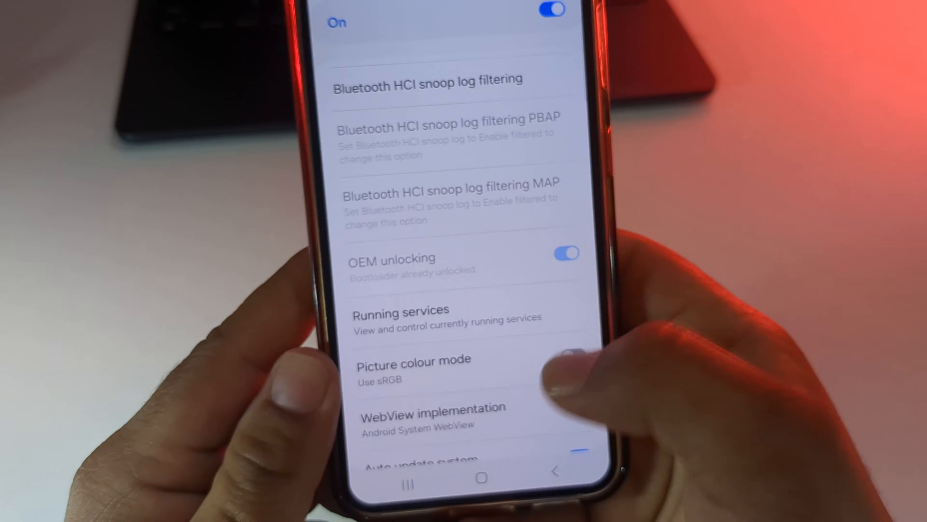
- Turn on the USB debugging toggle in the Debugging section
scroll("down", 3)
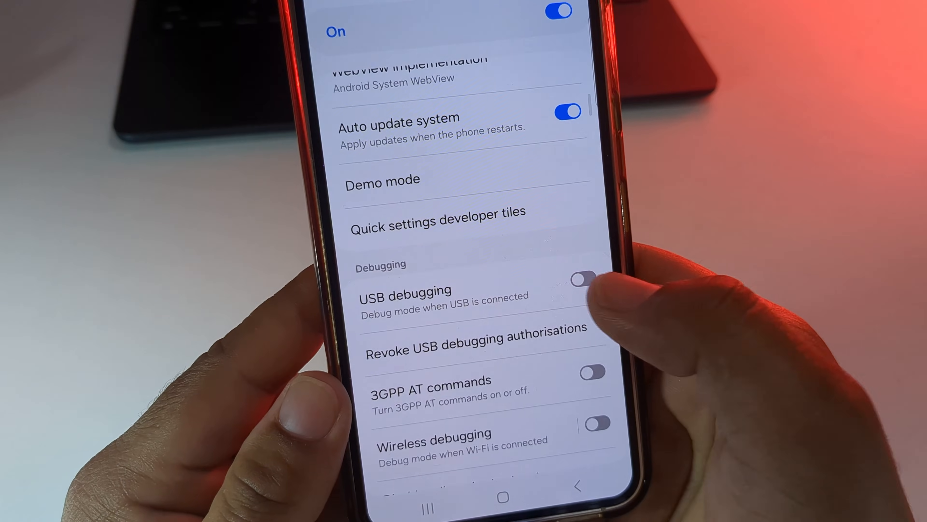
left_click(579, 278)
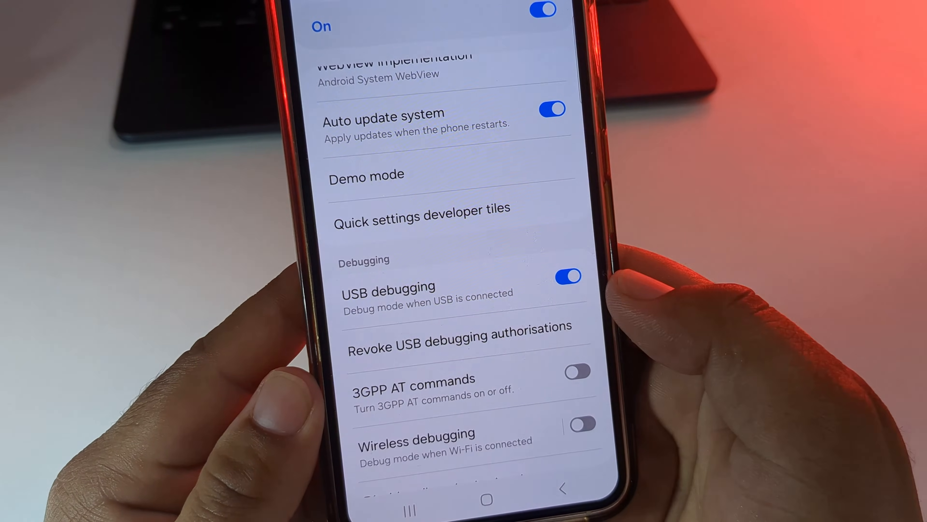
scroll("down", 3)
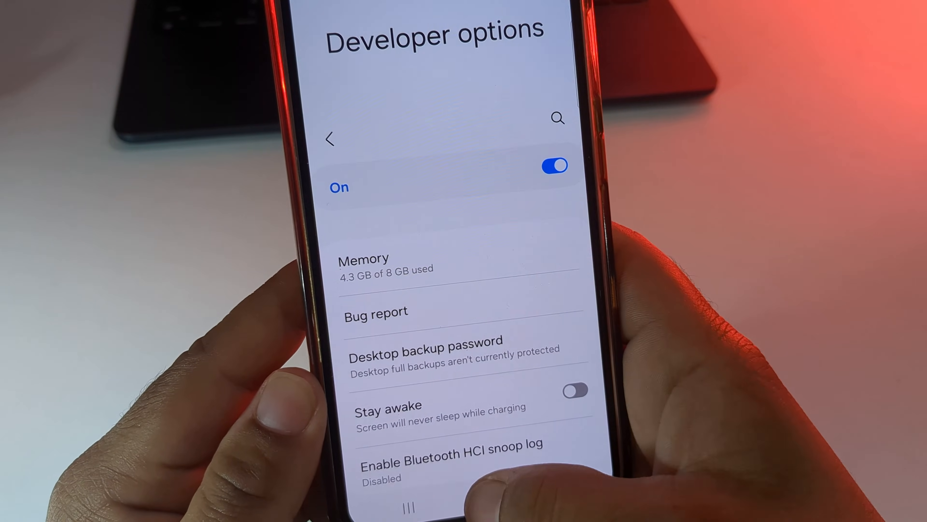